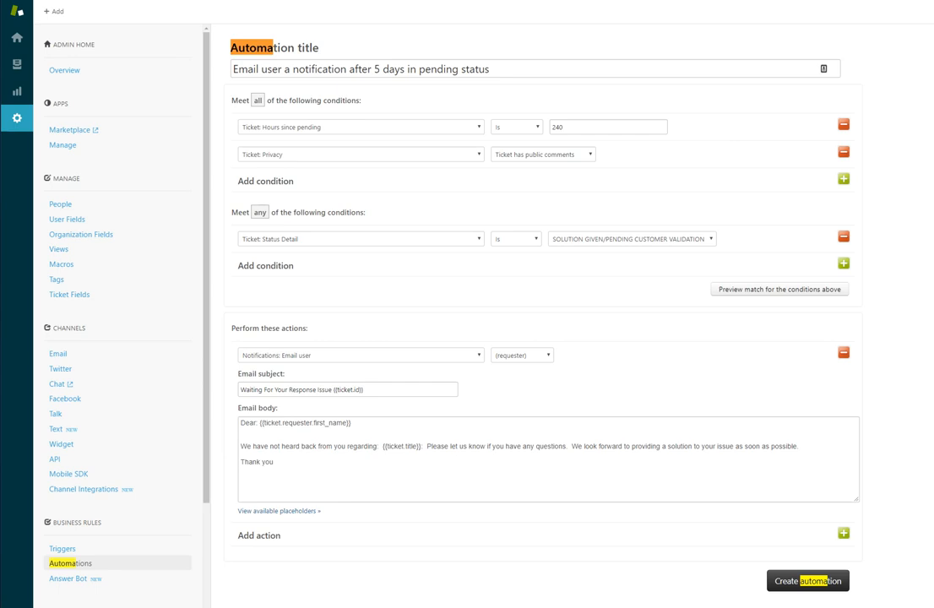
- Review the automation title and keep Ticket: Hours since pending as the first condition
click(534, 71)
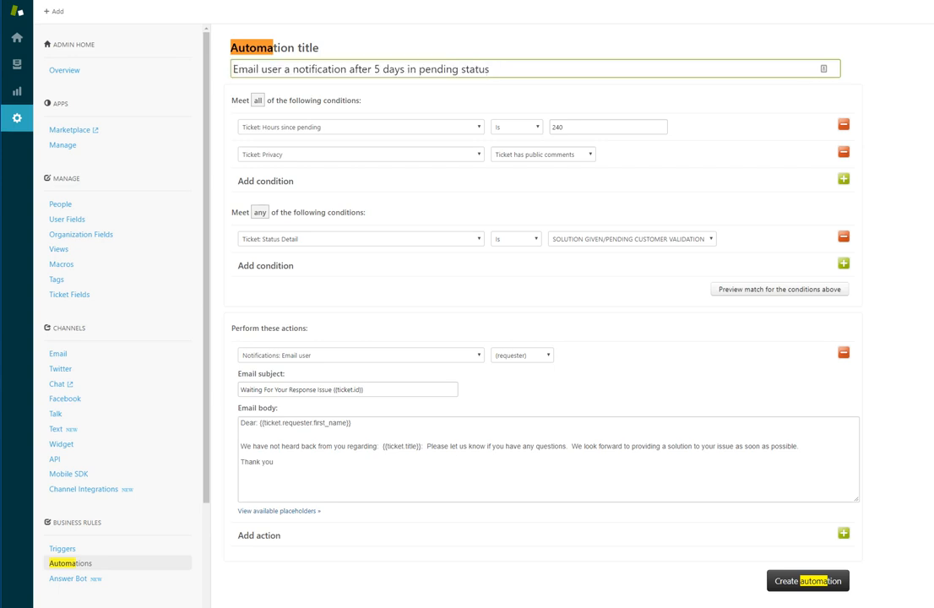
click(507, 70)
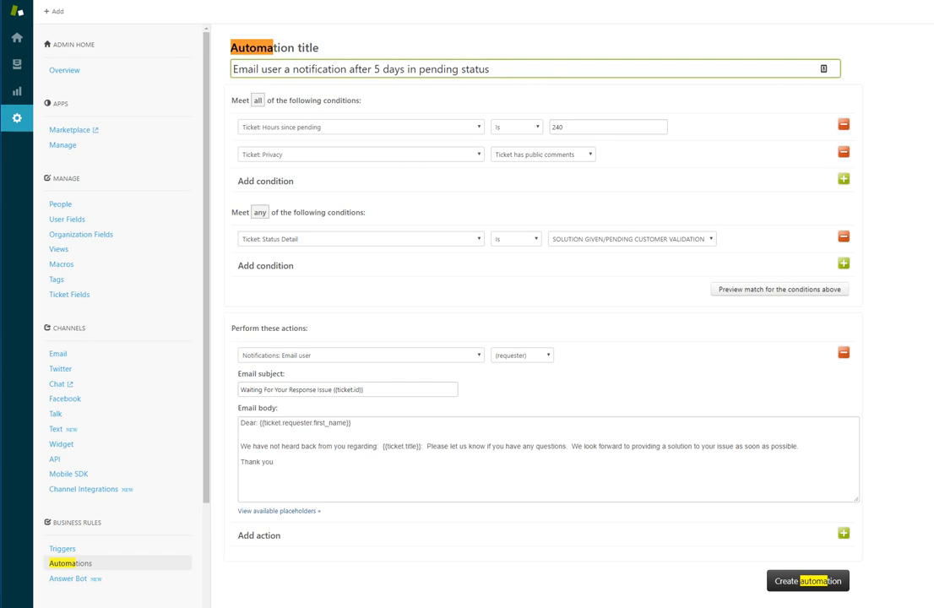
click(360, 126)
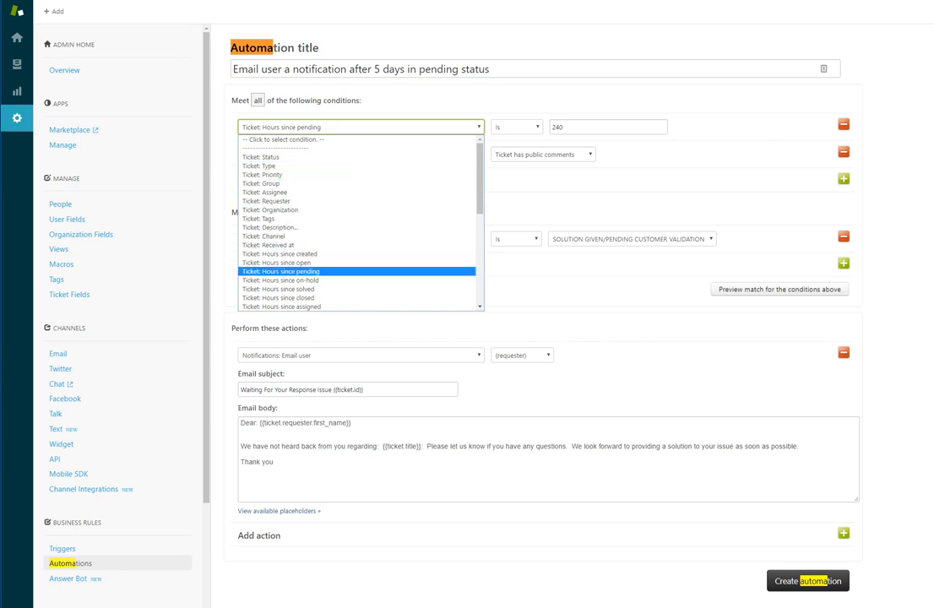
click(299, 271)
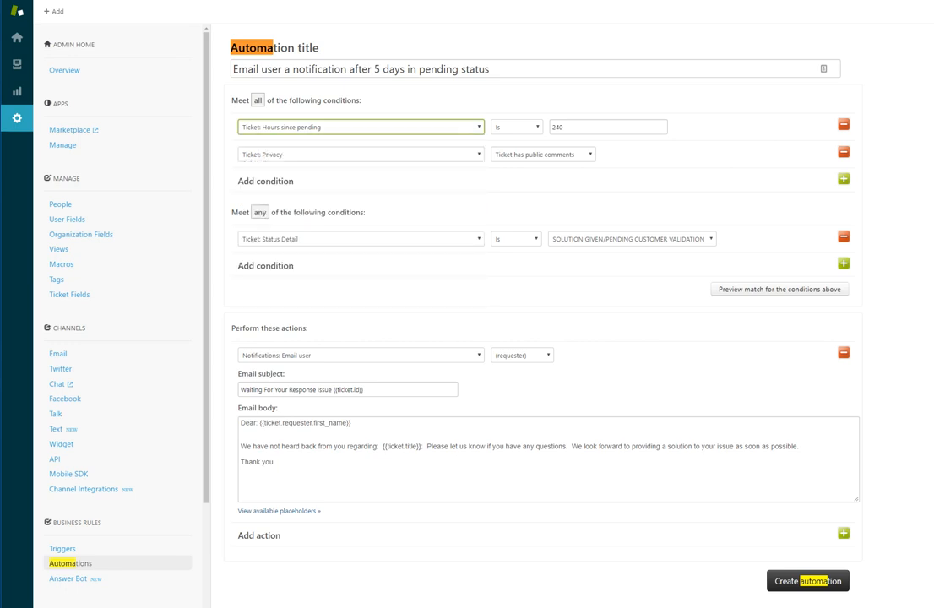
- Keep the 'is' operator and replace the 240-hour threshold with 120
click(516, 127)
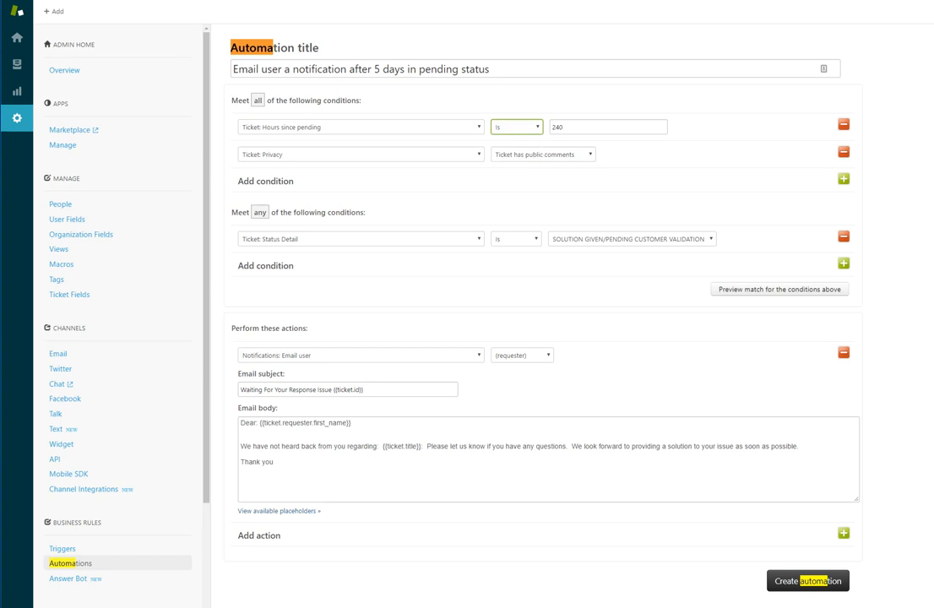
click(609, 127)
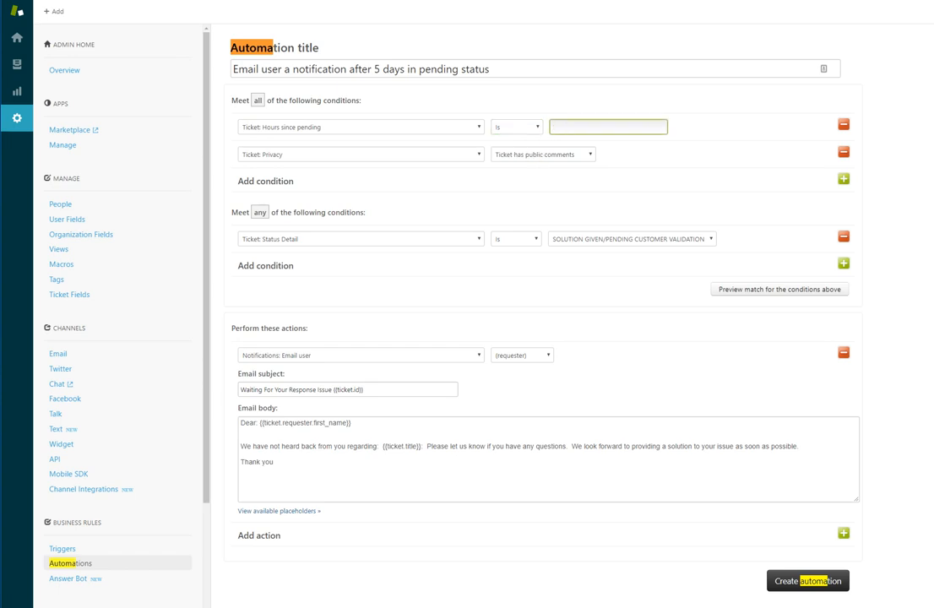
text(120)
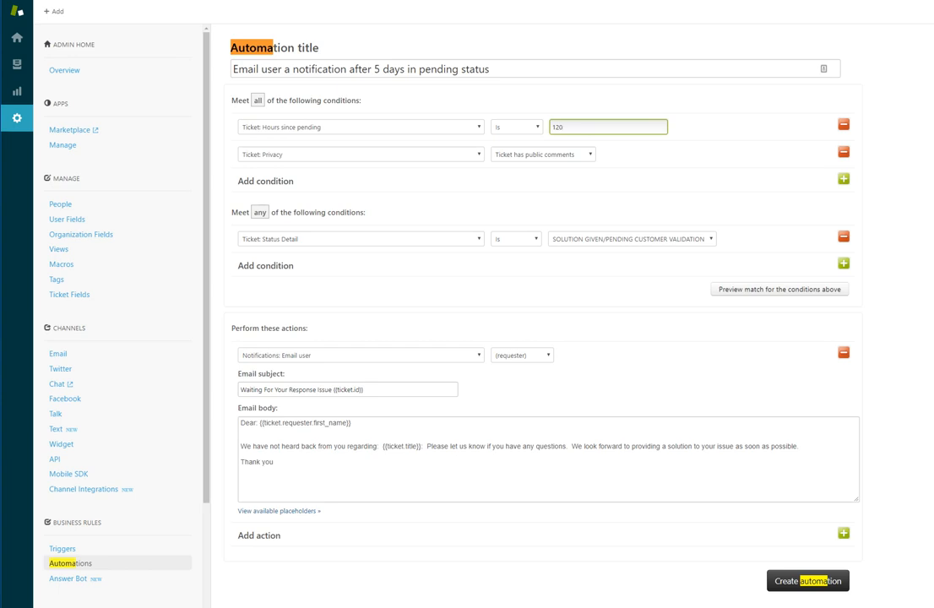
click(358, 155)
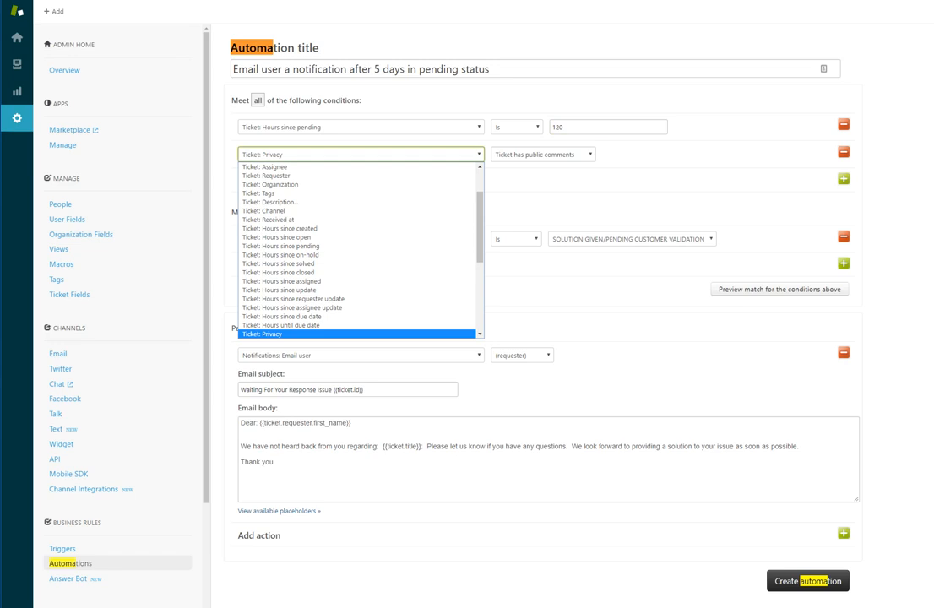
mouse_move(294, 297)
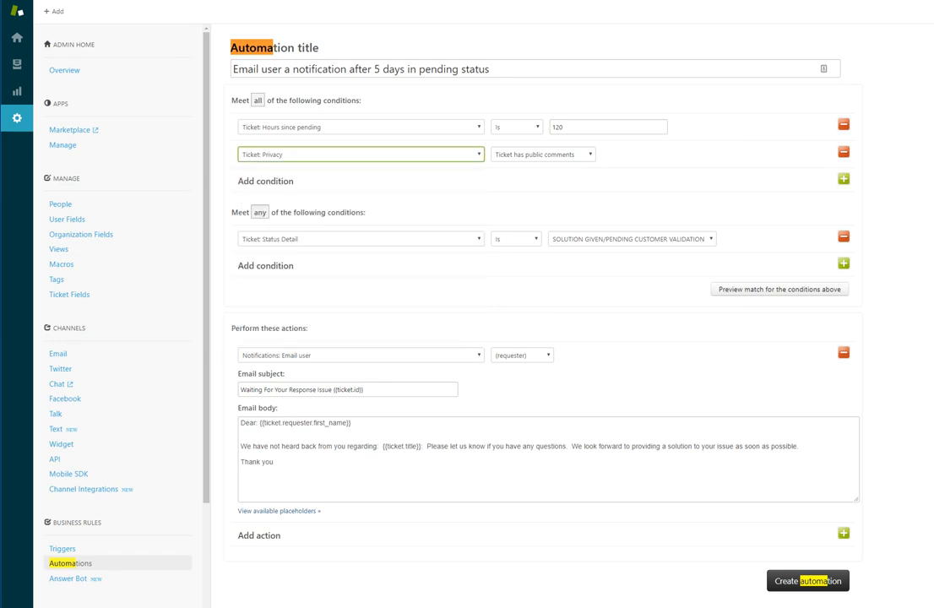
click(540, 154)
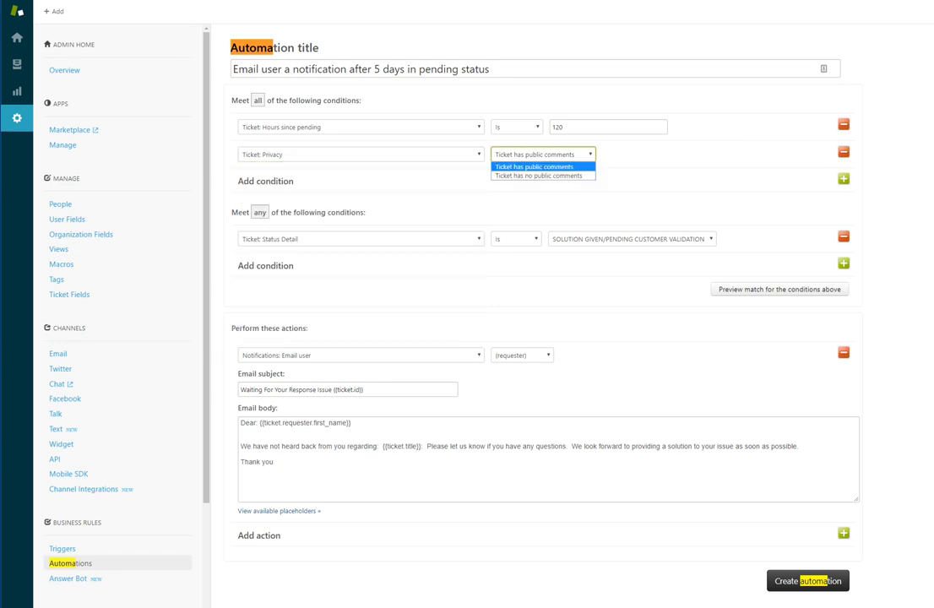
click(533, 166)
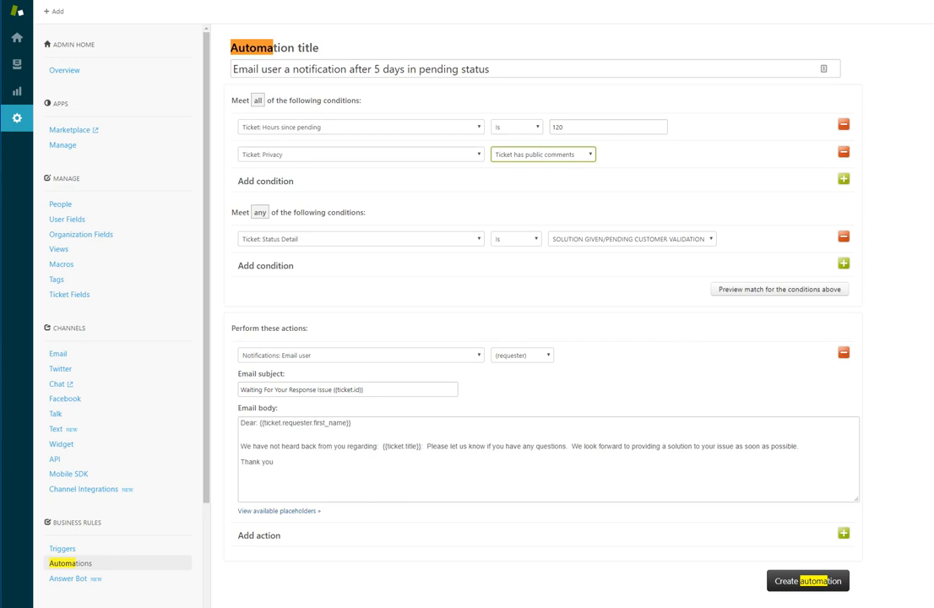
click(542, 153)
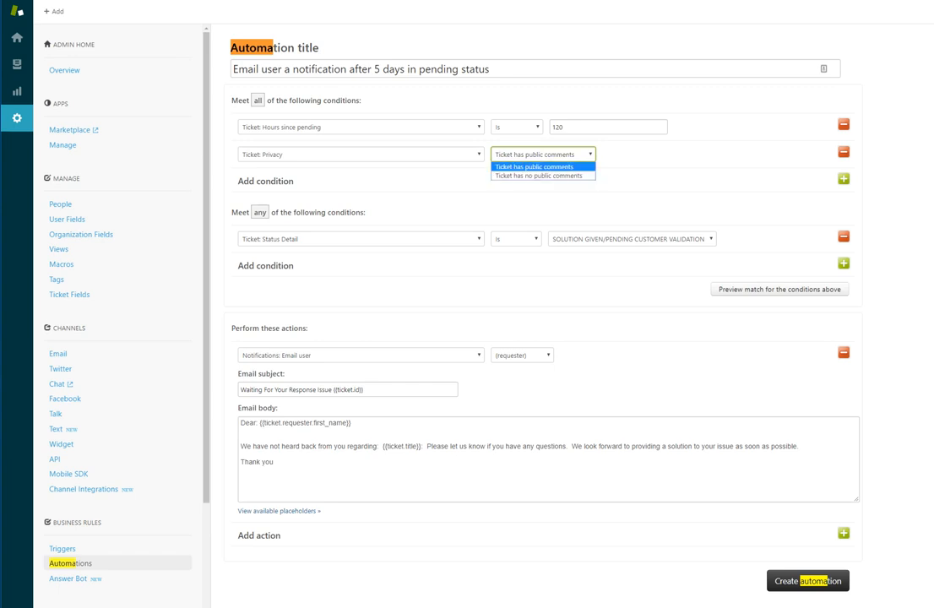
click(541, 165)
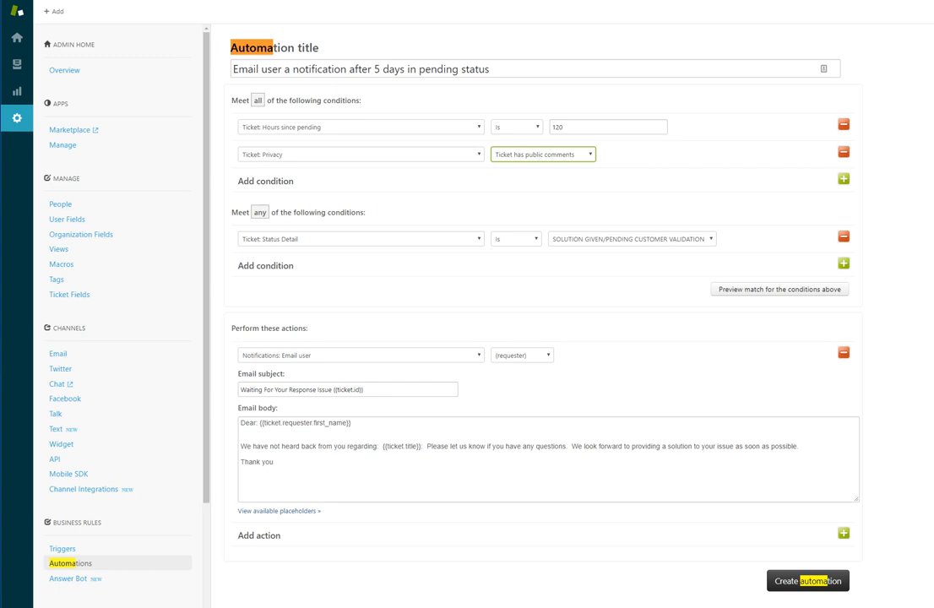
click(544, 154)
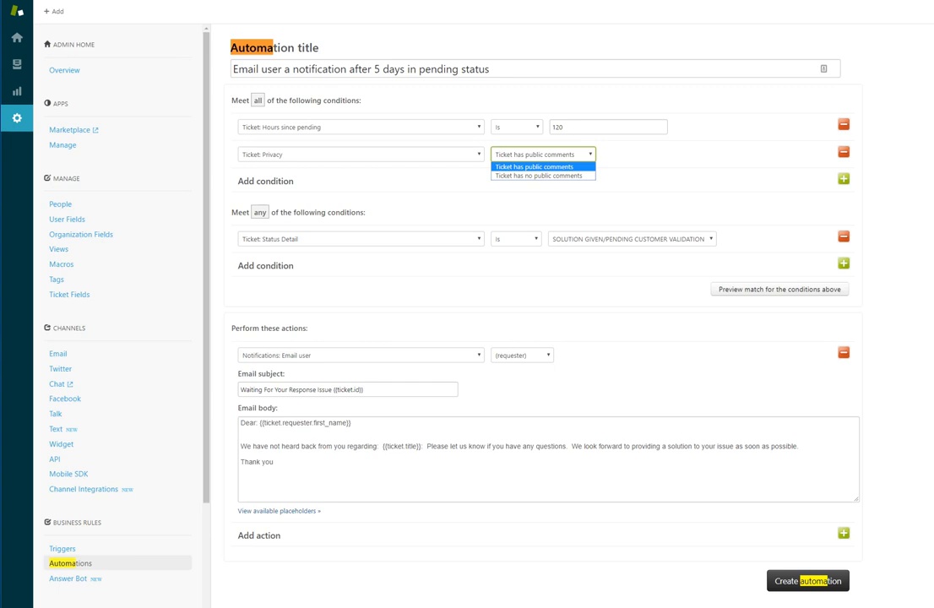
click(532, 166)
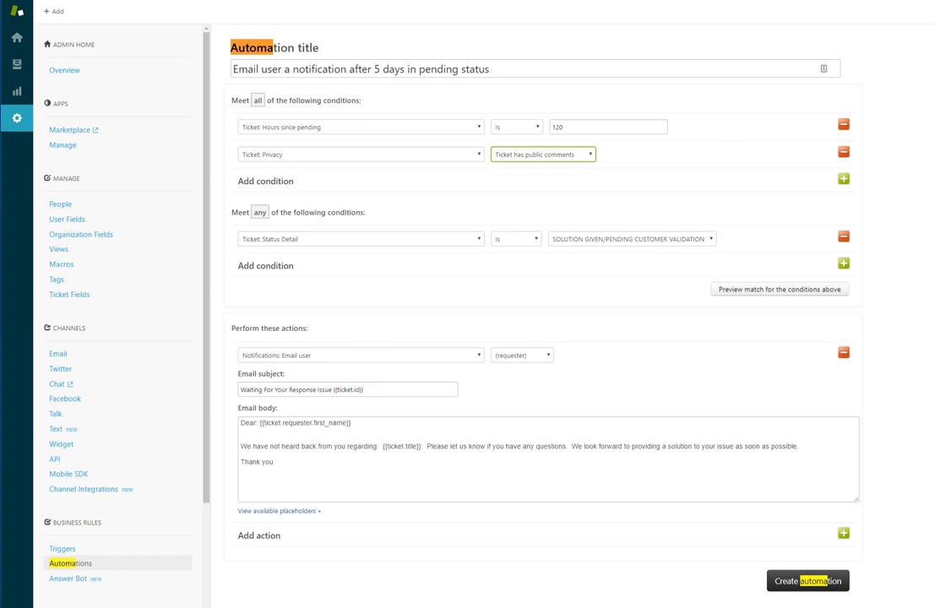
click(359, 355)
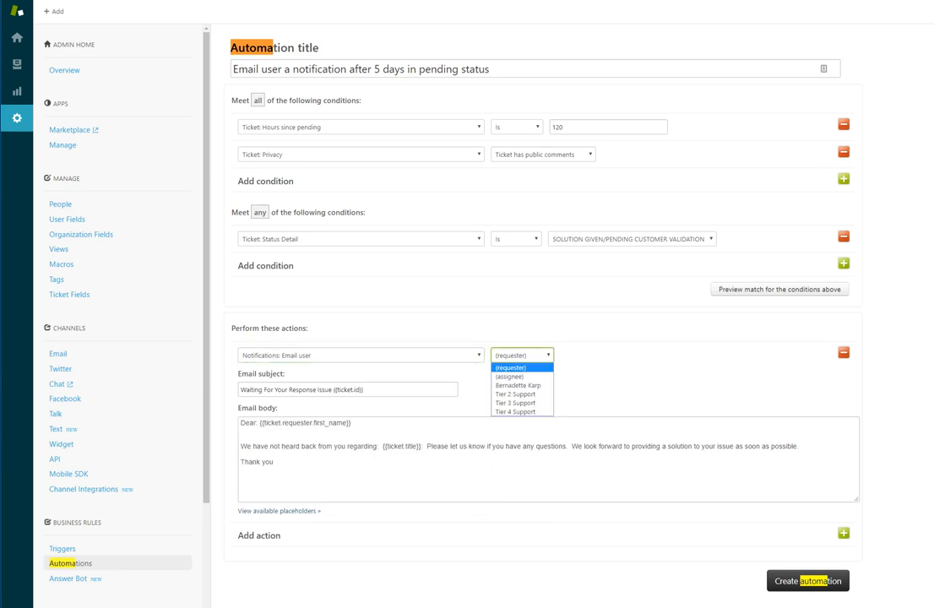
click(520, 368)
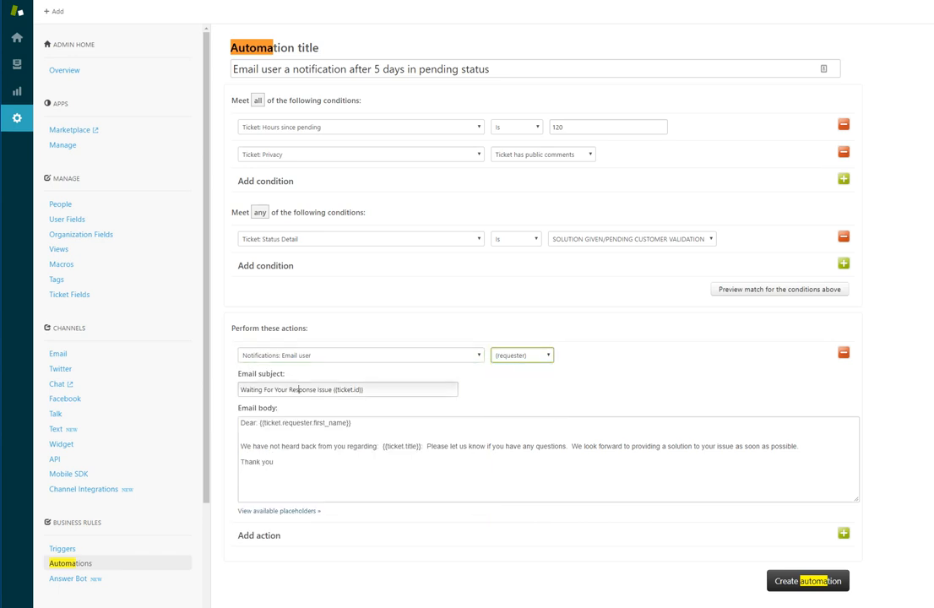
click(348, 390)
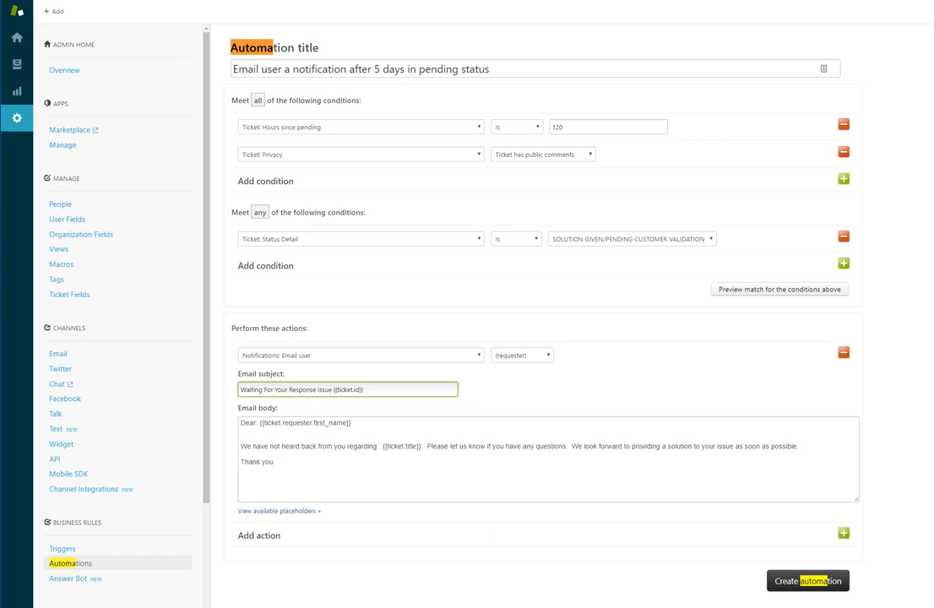